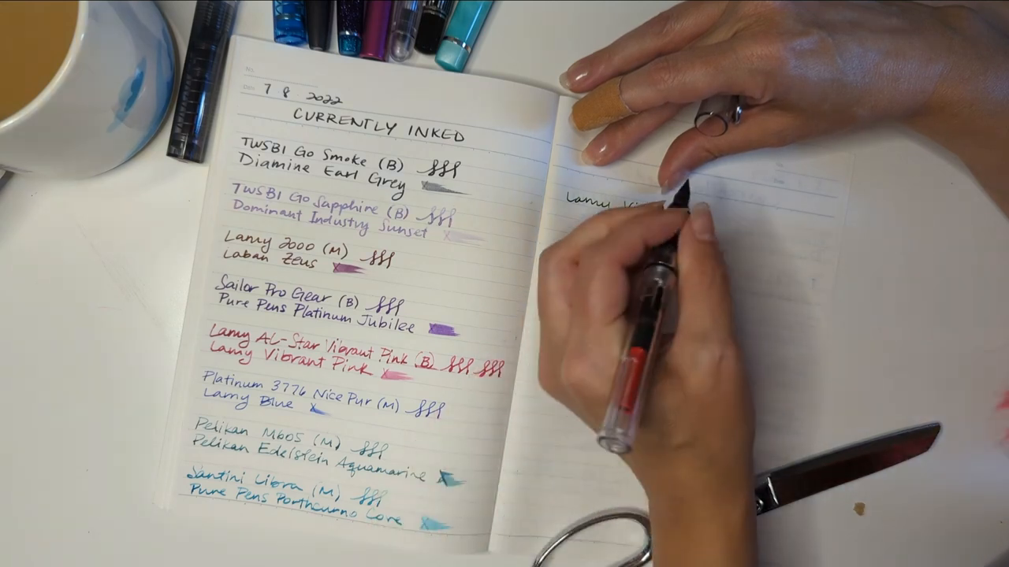
type("Lamy Vista (M)")
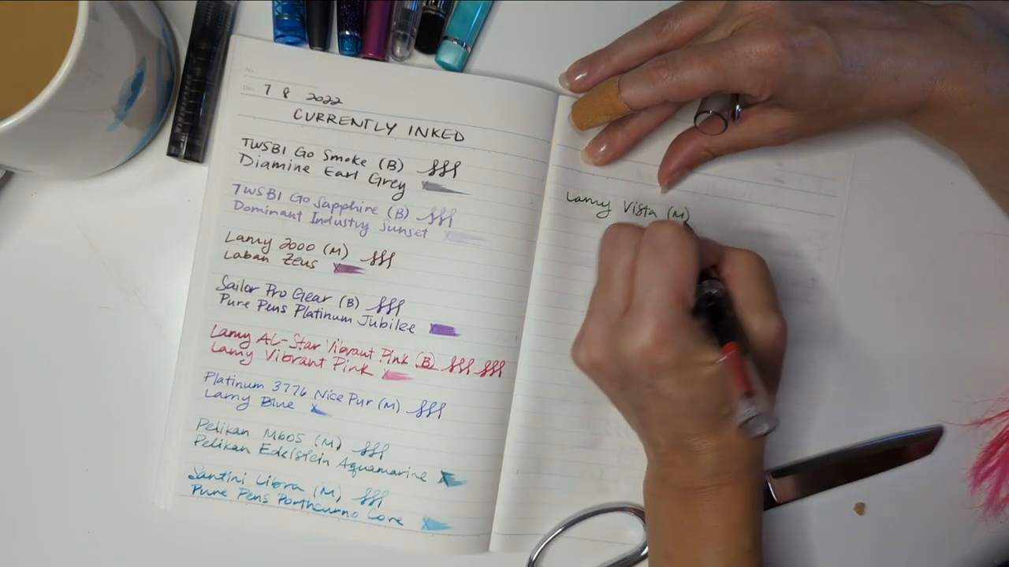